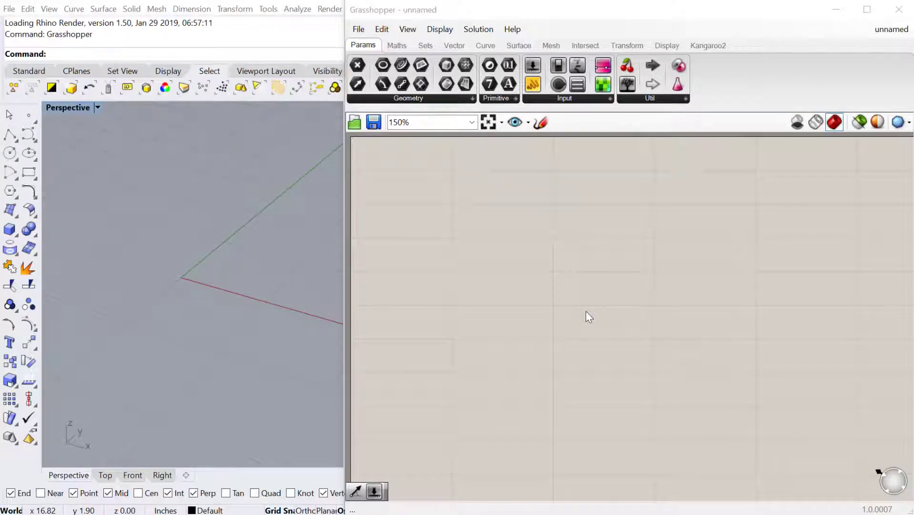
Draw a freeform curve by placing successive control points in the Perspective viewport
{"action": "left_click", "coordinate": [187, 278]}
{"action": "type", "text": "Curve"}
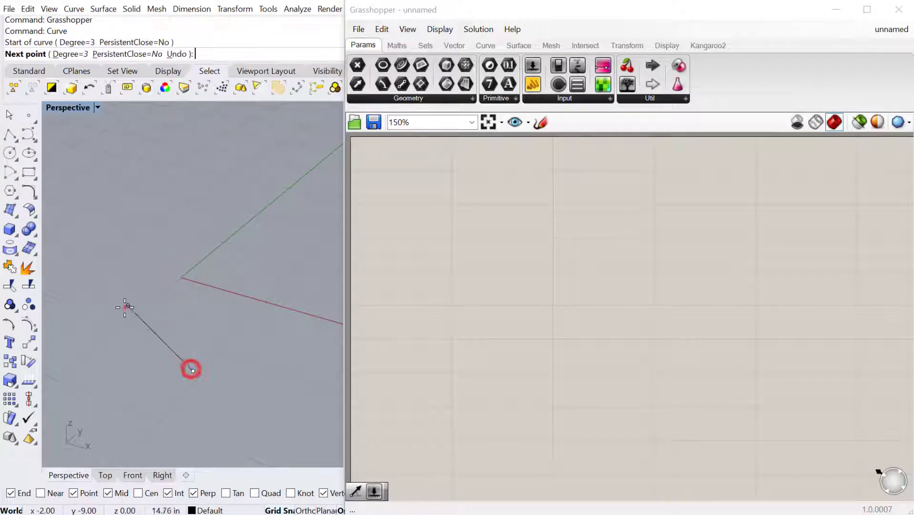
{"action": "left_click", "coordinate": [296, 193]}
{"action": "type", "text": "divi"}
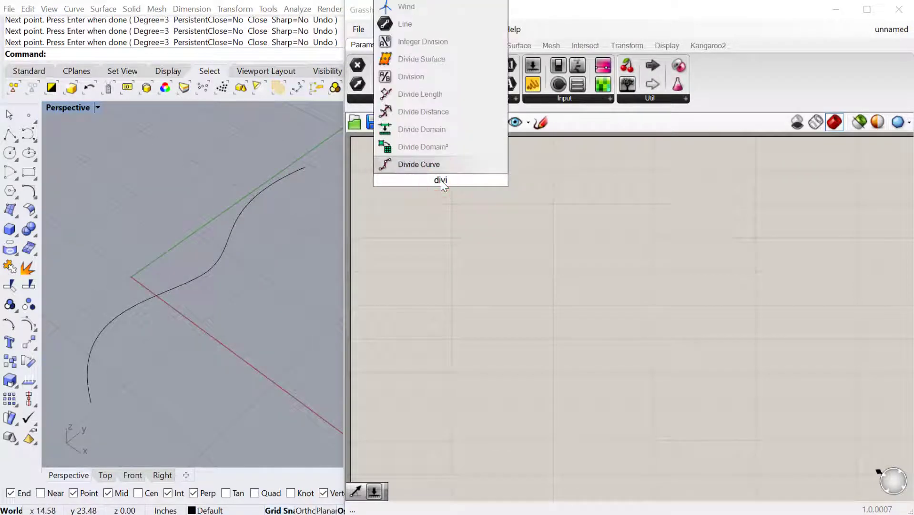
Place a Divide Curve component and feed it the referenced Rhino curve
{"action": "left_click", "coordinate": [418, 164]}
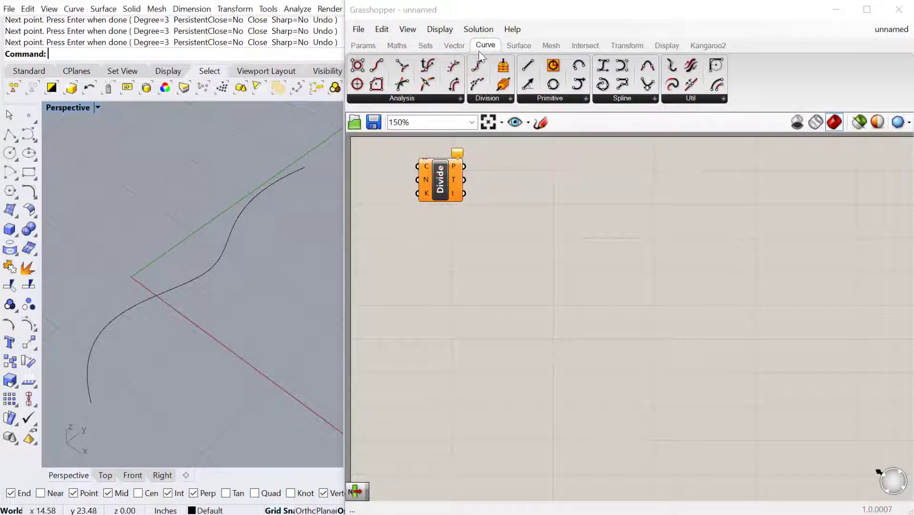
{"action": "left_click", "coordinate": [510, 98]}
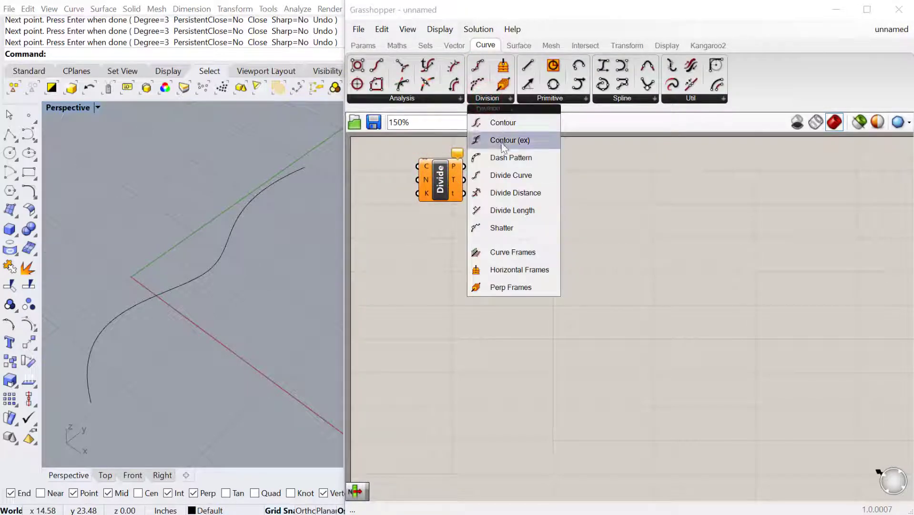
{"action": "mouse_move", "coordinate": [513, 209]}
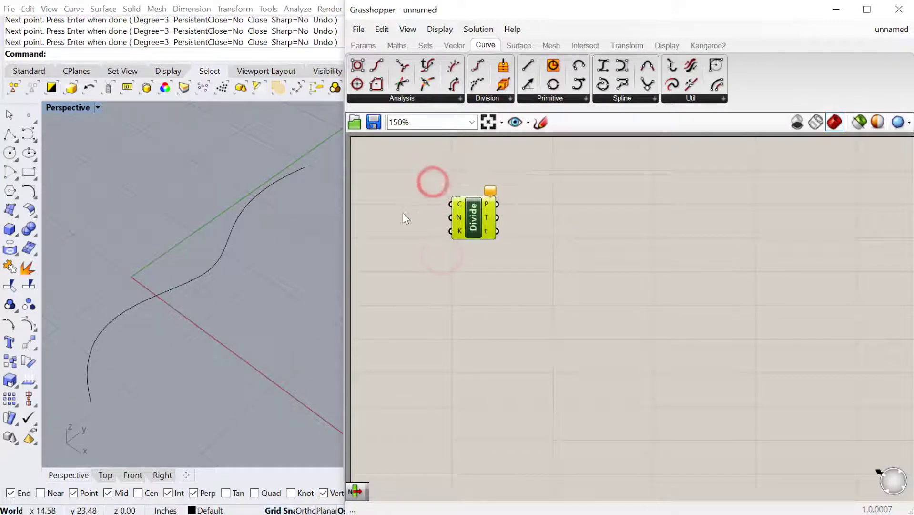
{"action": "left_click", "coordinate": [385, 203]}
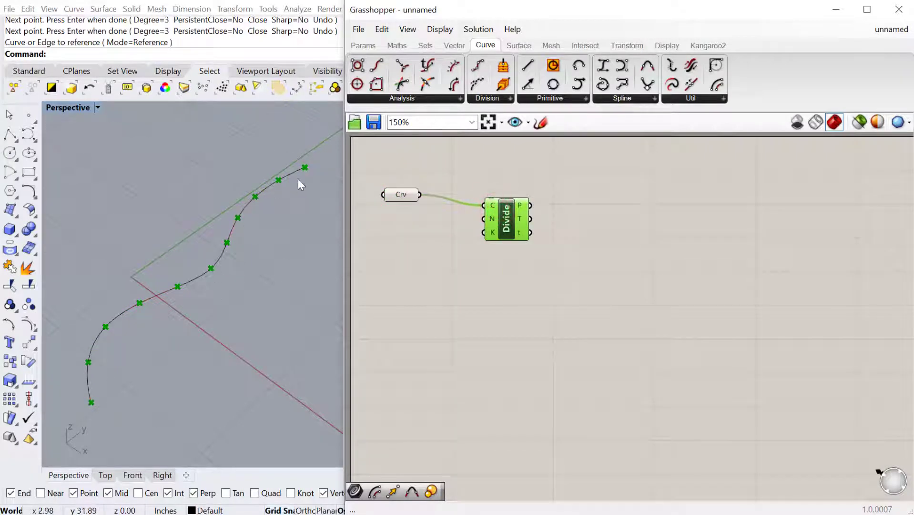
{"action": "mouse_move", "coordinate": [491, 220]}
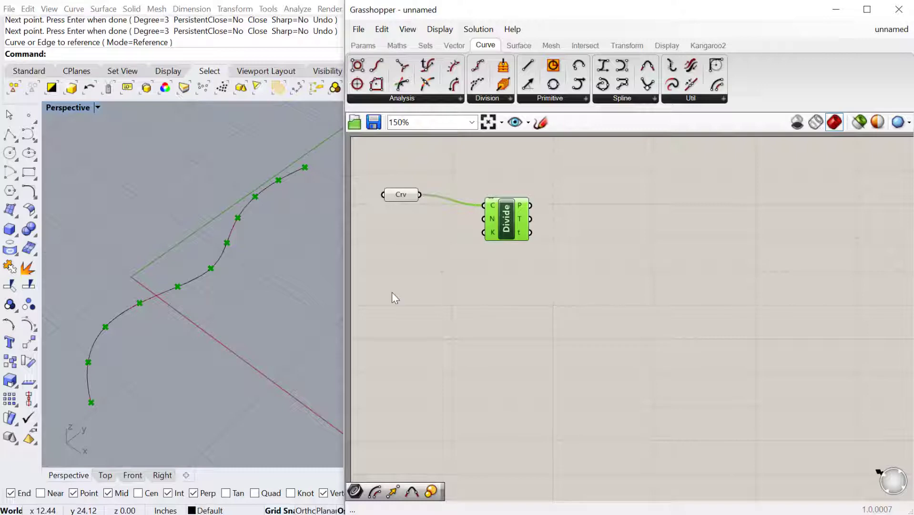
Create a slider from the expression 2<20 and set it to 9 for Divide Curve's N input
{"action": "double_click", "coordinate": [392, 295]}
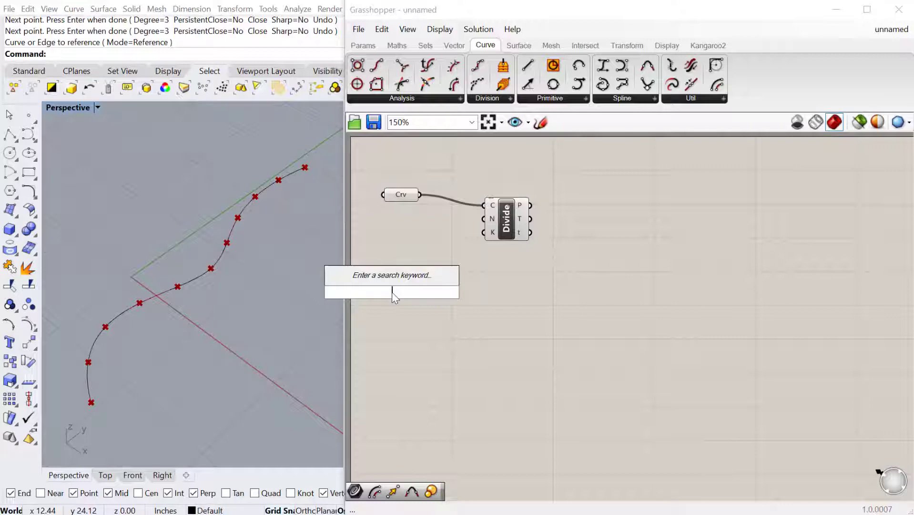
{"action": "type", "text": "2<20"}
{"action": "type", "text": "divid"}
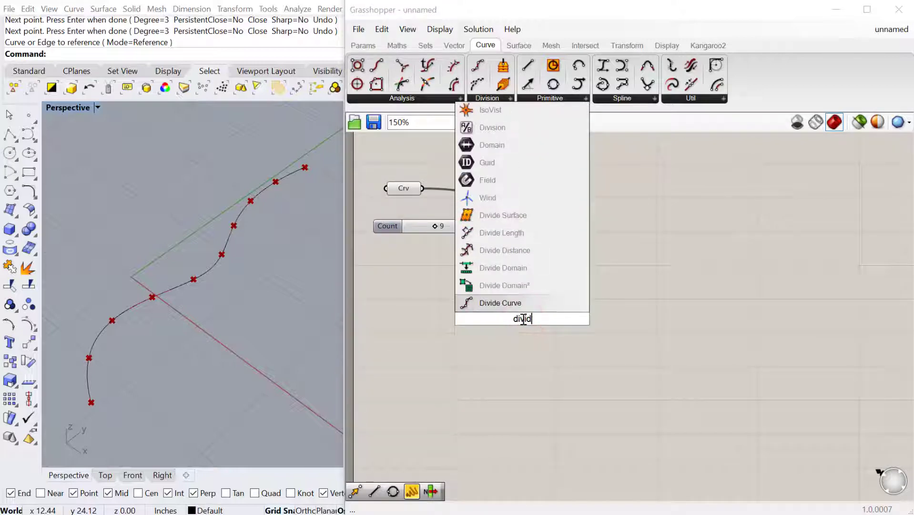
Place Divide Distance on the curve with a Number Slider named Distance at 5.240
{"action": "left_click", "coordinate": [504, 250]}
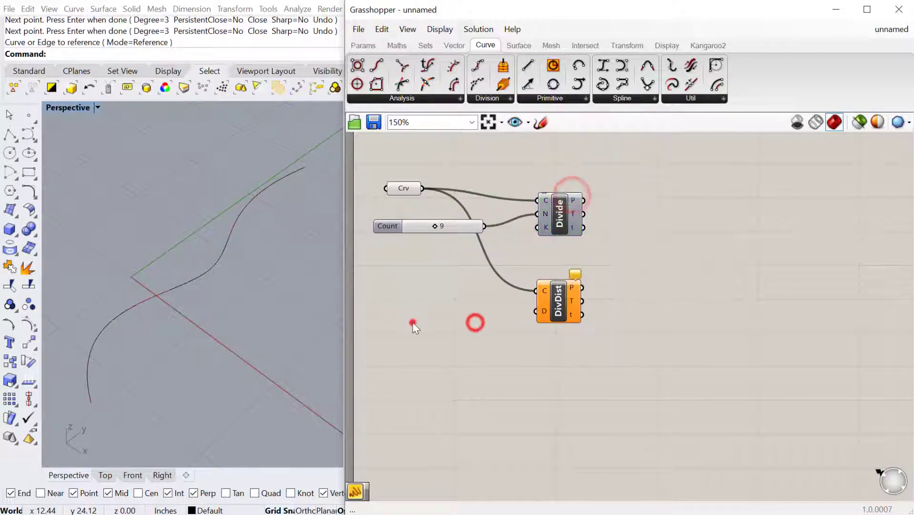
{"action": "double_click", "coordinate": [414, 325]}
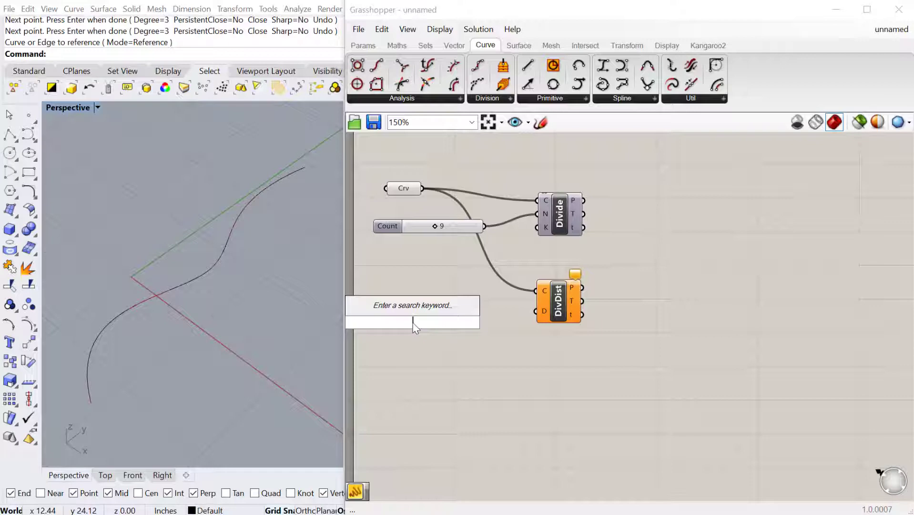
{"action": "type", "text": "Number Slider"}
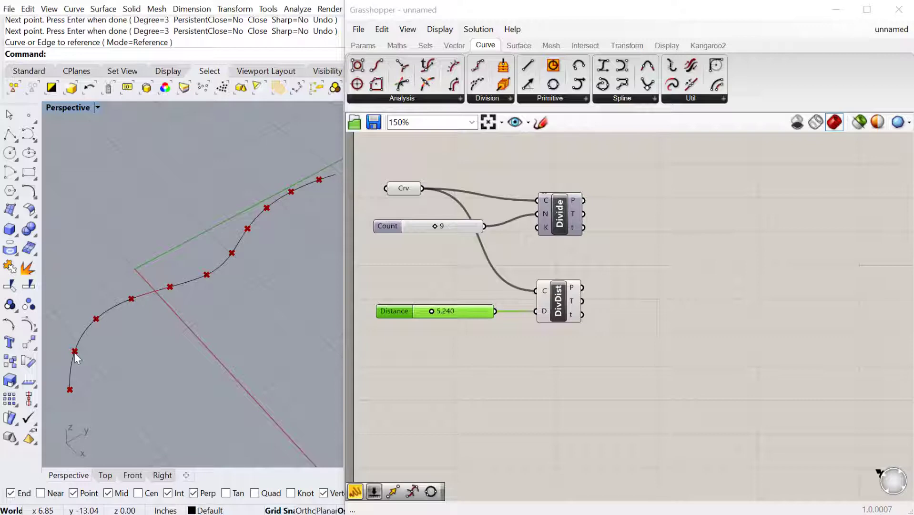
{"action": "mouse_move", "coordinate": [96, 323]}
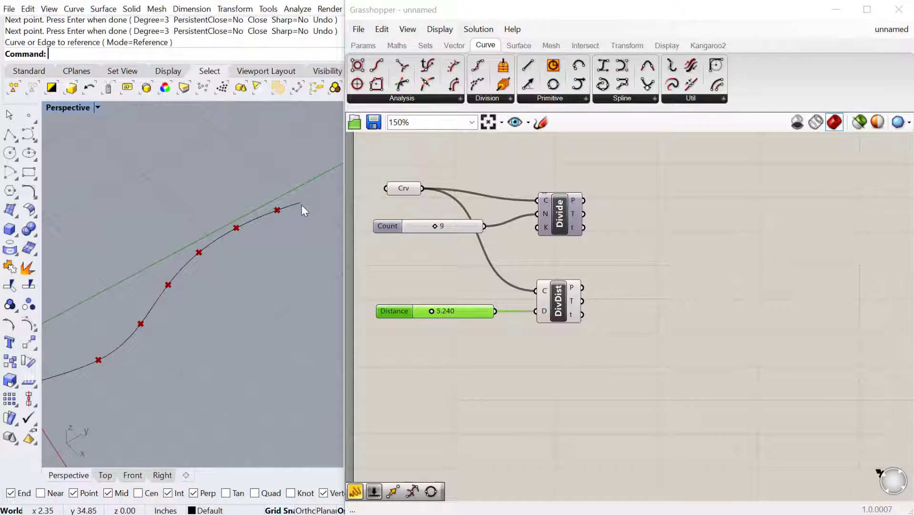
{"action": "left_click", "coordinate": [558, 297]}
{"action": "type", "text": "dash"}
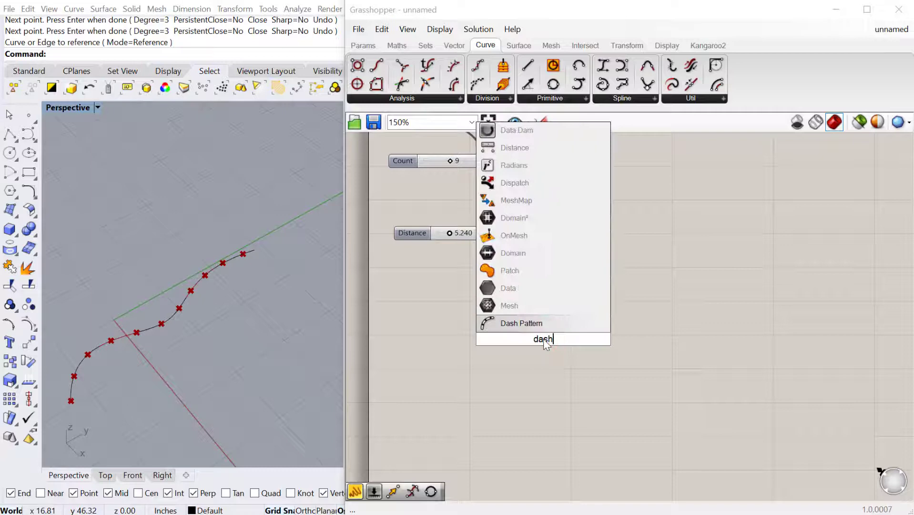
Place a Dash Pattern component with the Crv parameter wired into its C input
{"action": "left_click", "coordinate": [520, 323]}
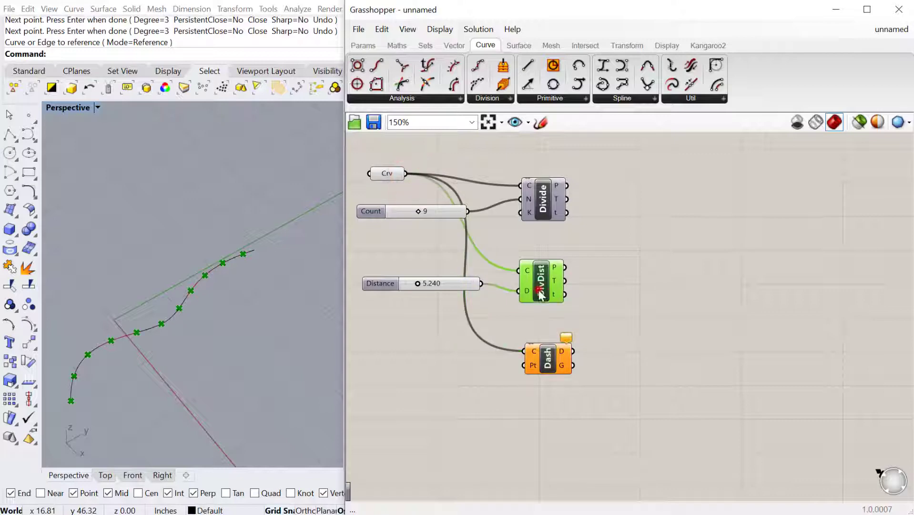
{"action": "scroll", "scroll_direction": "up", "scroll_amount": 3}
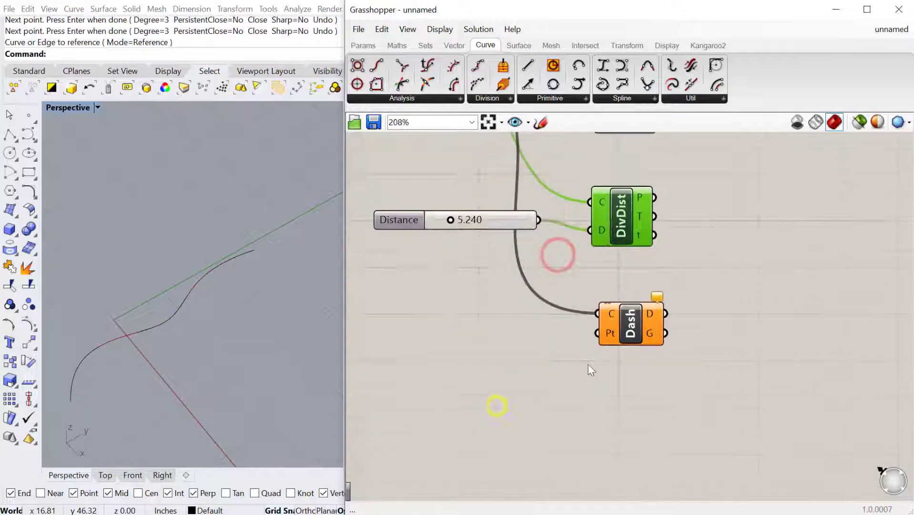
{"action": "mouse_move", "coordinate": [611, 332]}
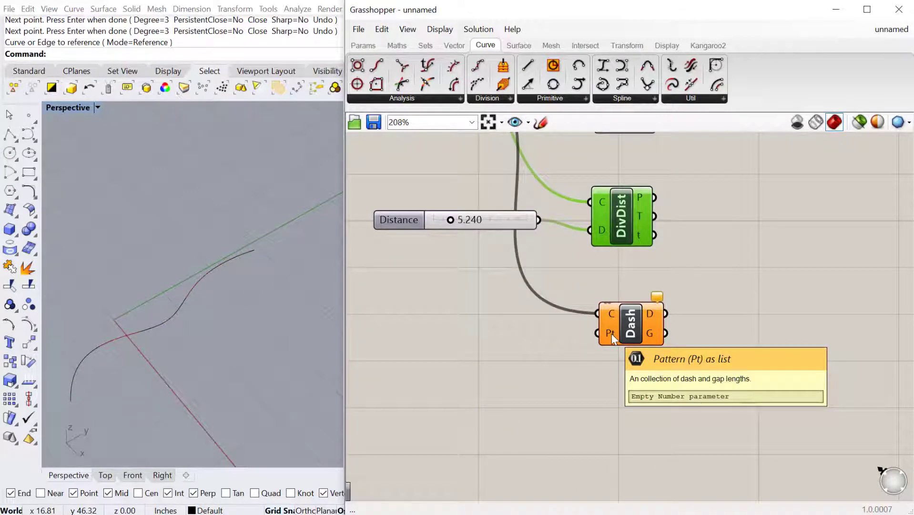
Add a panel and enter 5 and 2.25 on separate lines as the dash list
{"action": "double_click", "coordinate": [407, 338]}
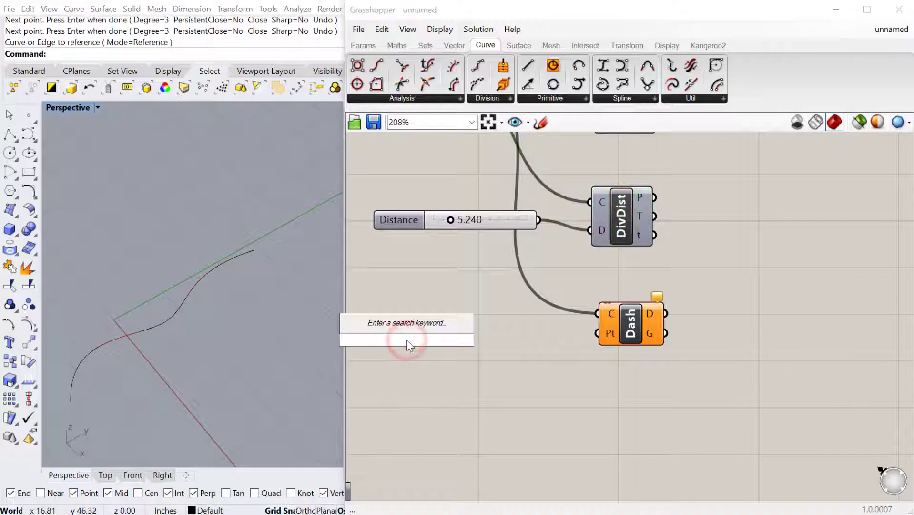
{"action": "type", "text": "panel"}
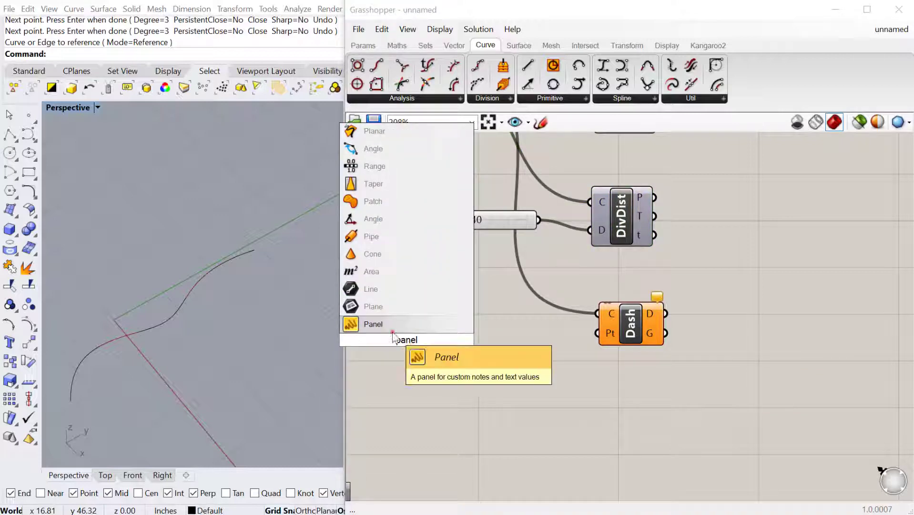
{"action": "left_click", "coordinate": [373, 324]}
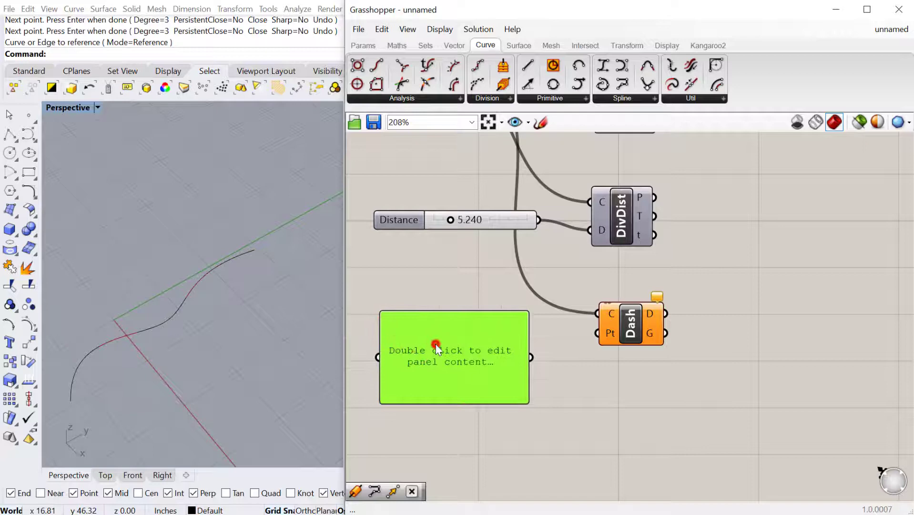
{"action": "double_click", "coordinate": [454, 355]}
{"action": "type", "text": "5"}
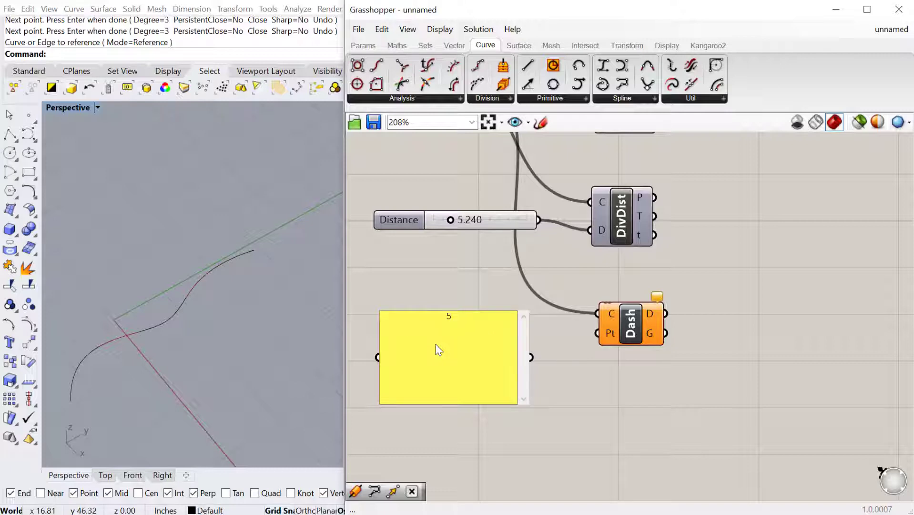
{"action": "type", "text": "2.2"}
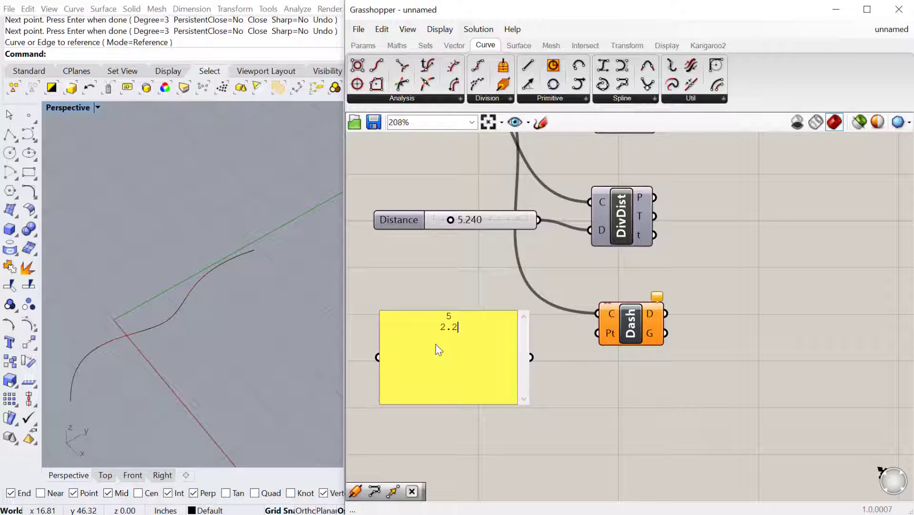
{"action": "type", "text": "5"}
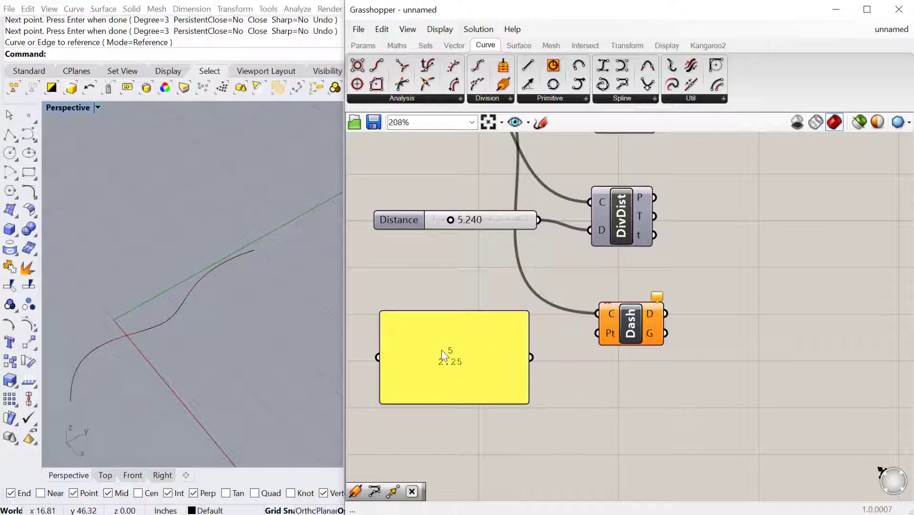
{"action": "mouse_move", "coordinate": [456, 386]}
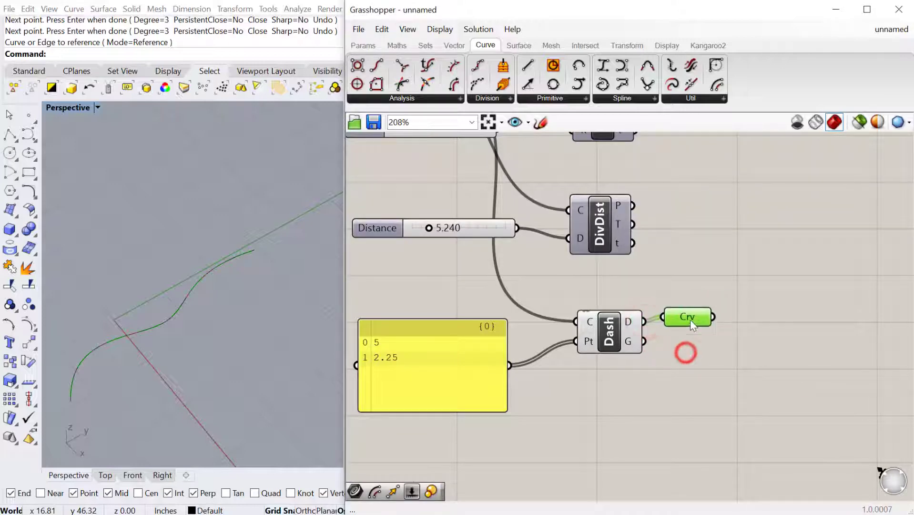
Wire Dash D into a loose Crv parameter and turn the Dash component's preview off
{"action": "left_click", "coordinate": [609, 332]}
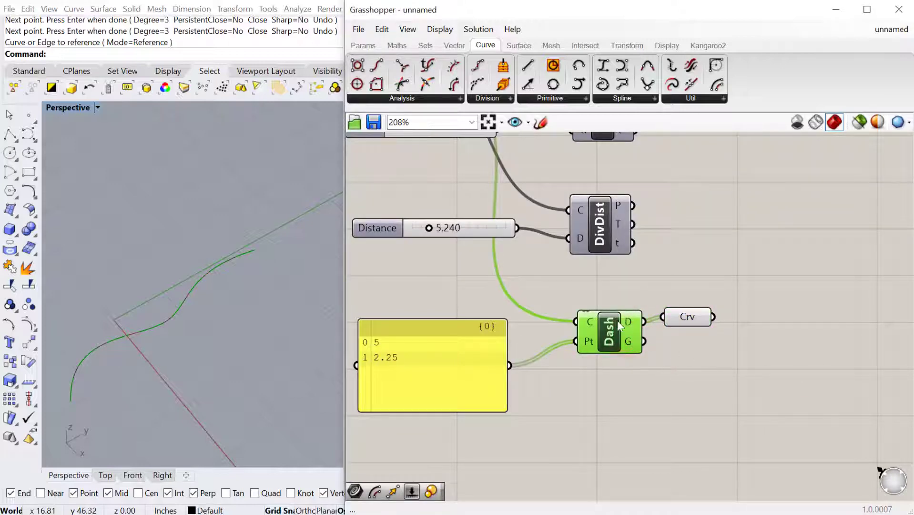
{"action": "scroll", "scroll_direction": "down", "scroll_amount": 3}
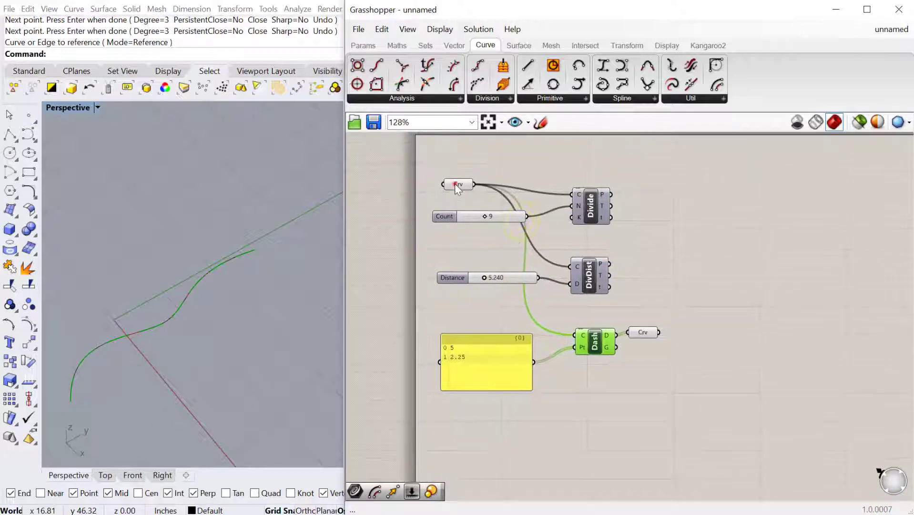
{"action": "left_click", "coordinate": [459, 184]}
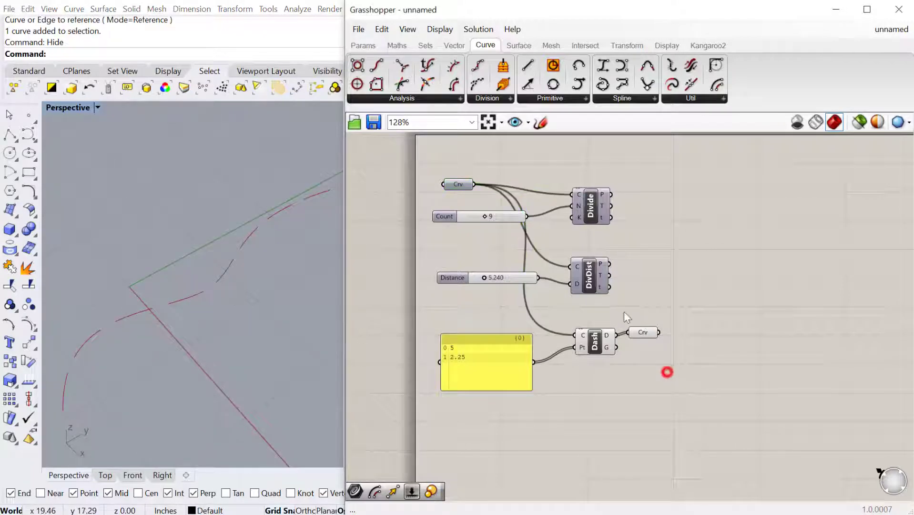
{"action": "left_click", "coordinate": [643, 336]}
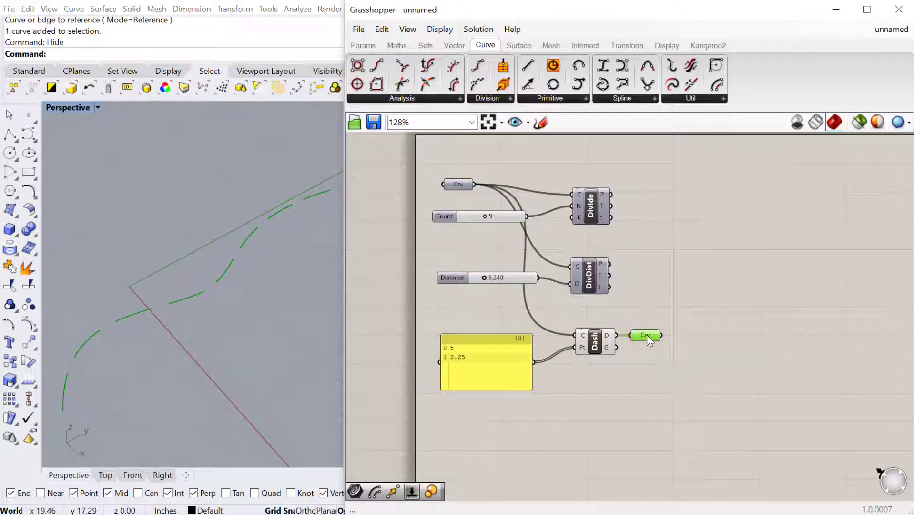
{"action": "left_click", "coordinate": [646, 335]}
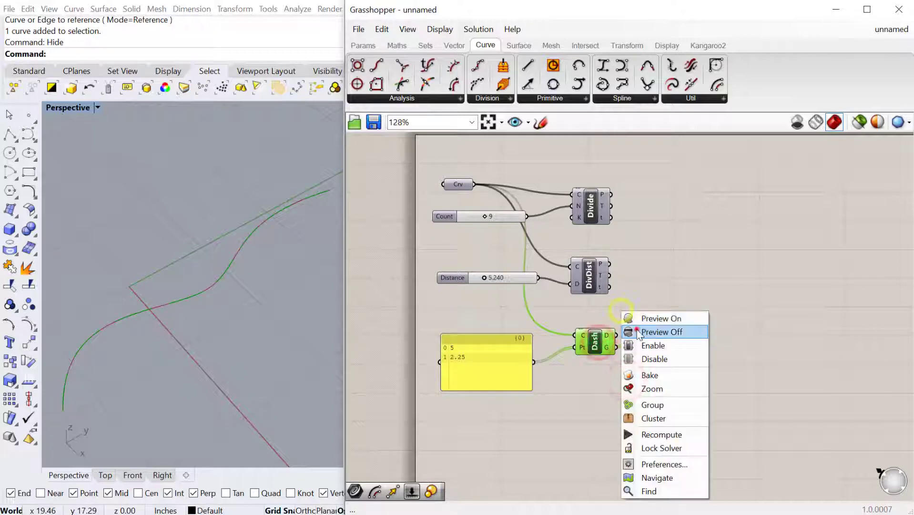
{"action": "left_click", "coordinate": [663, 332]}
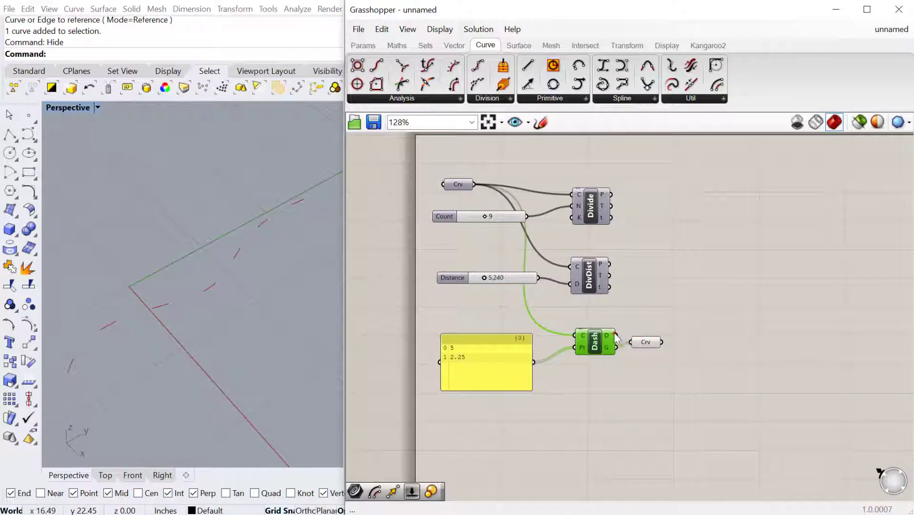
{"action": "left_click", "coordinate": [647, 341]}
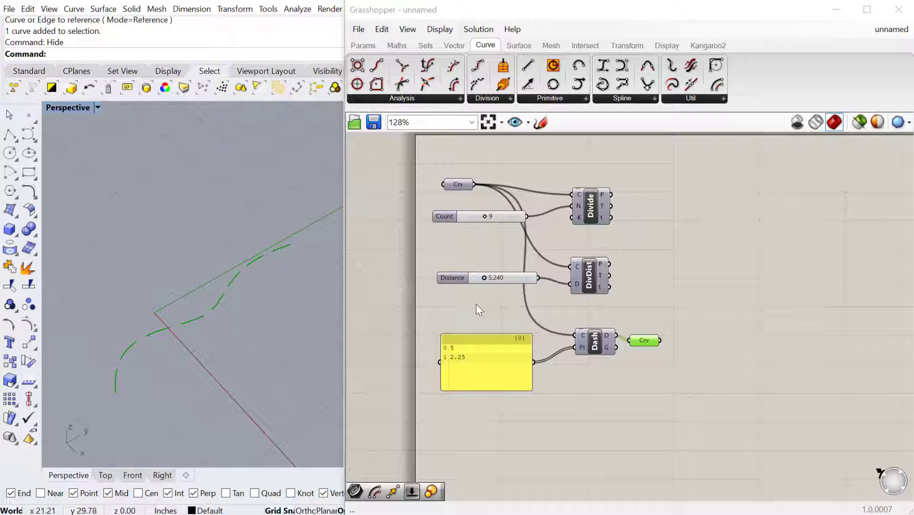
{"action": "left_click", "coordinate": [487, 98]}
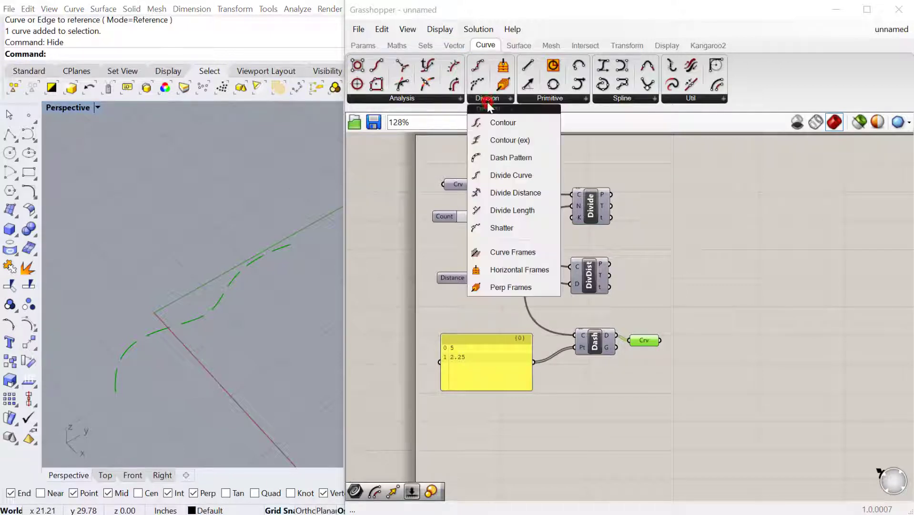
{"action": "mouse_move", "coordinate": [512, 252]}
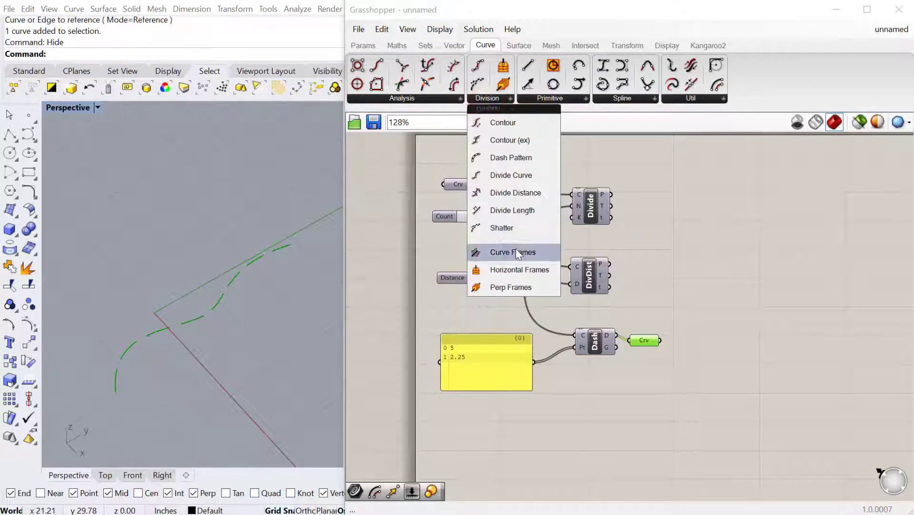
{"action": "mouse_move", "coordinate": [518, 270]}
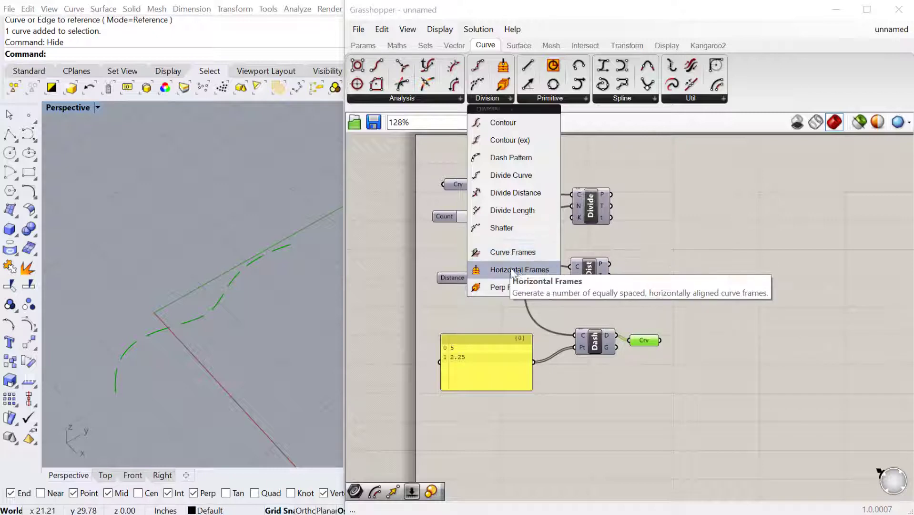
{"action": "mouse_move", "coordinate": [517, 270]}
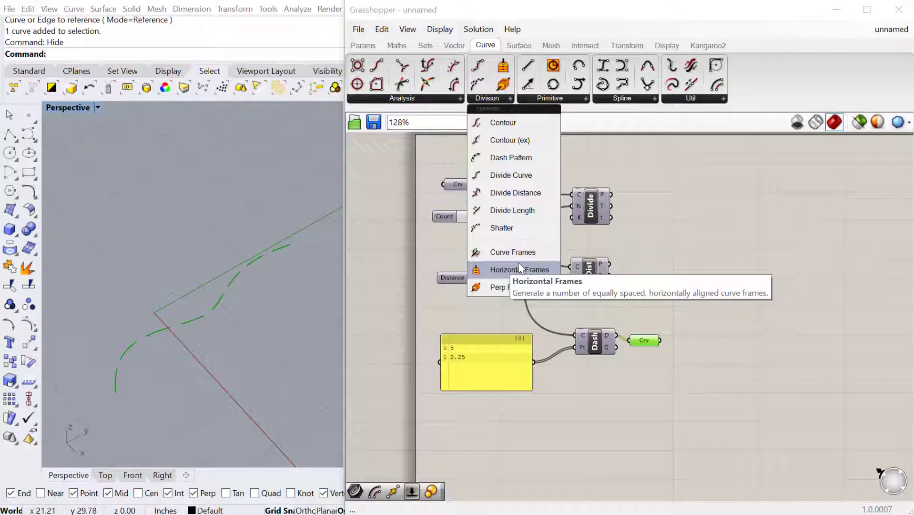
{"action": "mouse_move", "coordinate": [540, 276]}
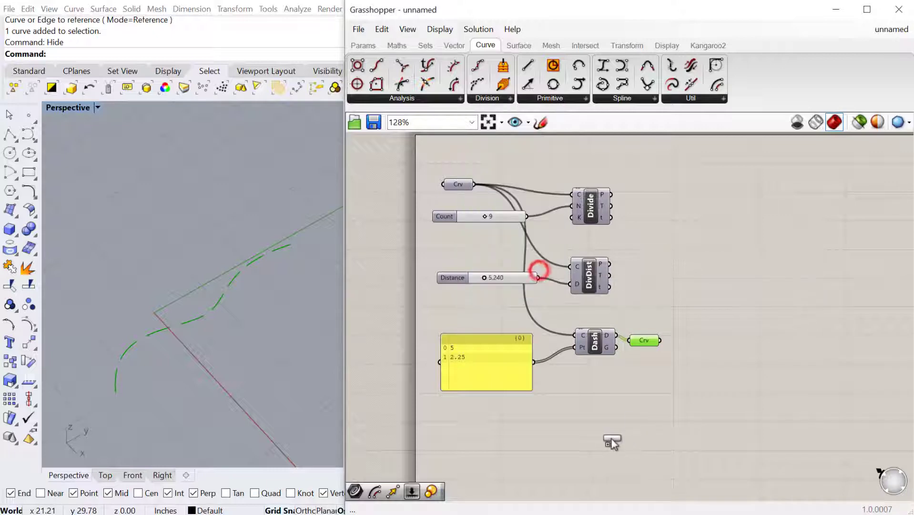
Place Horizontal Frames on the curve with a Count slider set to 6
{"action": "left_click", "coordinate": [612, 441]}
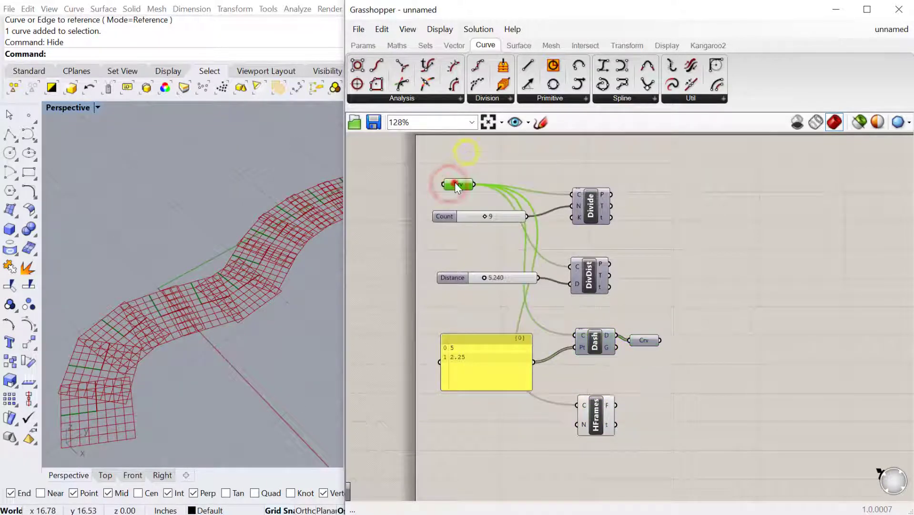
{"action": "scroll", "scroll_direction": "down", "scroll_amount": 3}
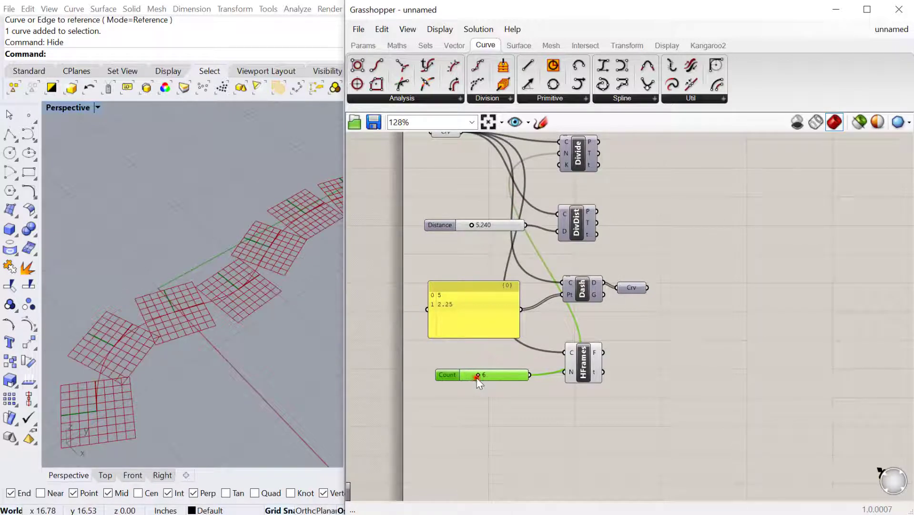
{"action": "double_click", "coordinate": [636, 373]}
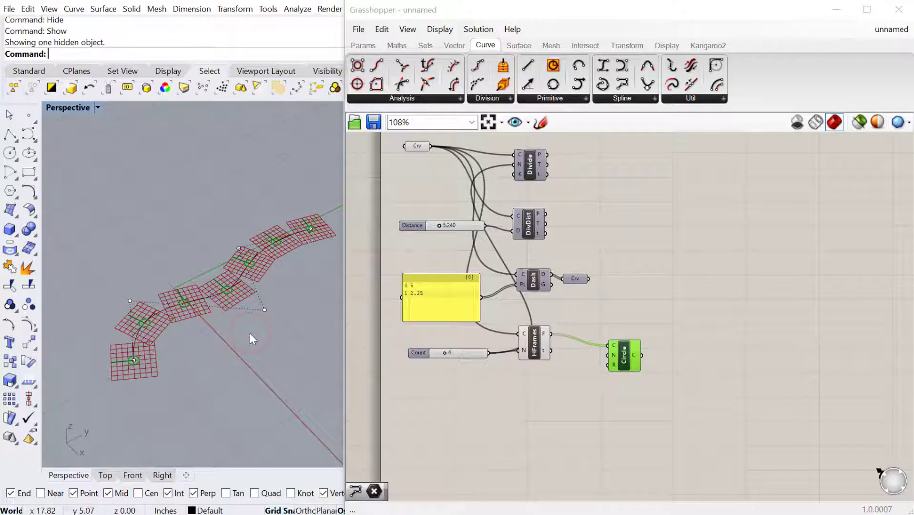
Add a Circle component on the HFrames F output and bring up Extrude
{"action": "left_click", "coordinate": [264, 310]}
{"action": "type", "text": "extrude"}
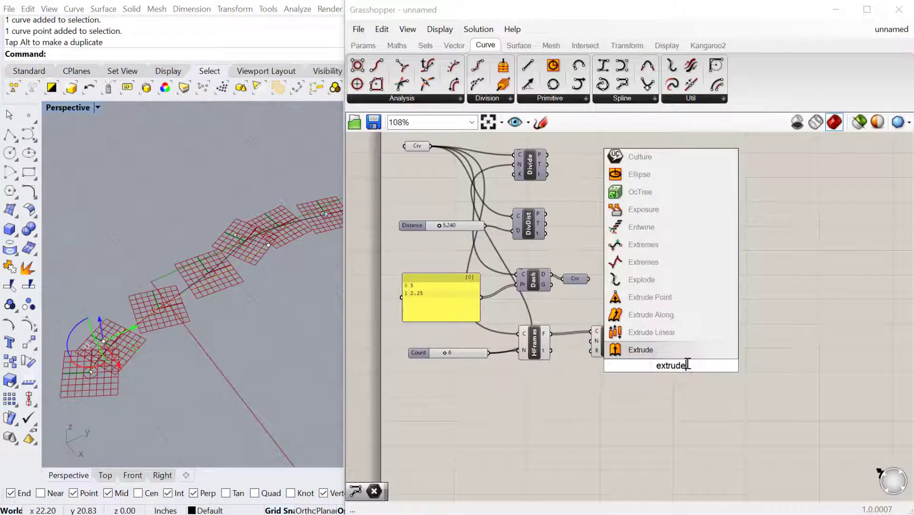
Extrude the circles along a Unit Z vector scaled 12.871, then add Curve Frames on the curve
{"action": "left_click", "coordinate": [640, 349]}
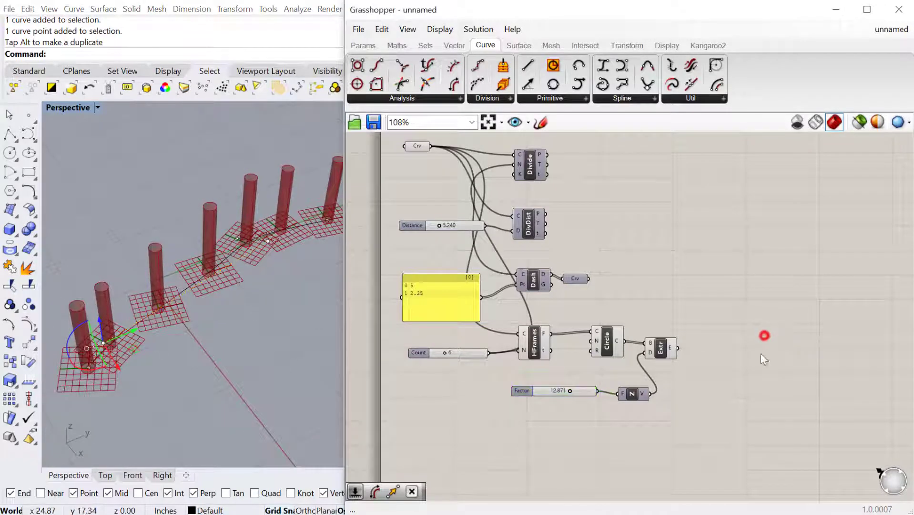
{"action": "scroll", "scroll_direction": "down", "scroll_amount": 3}
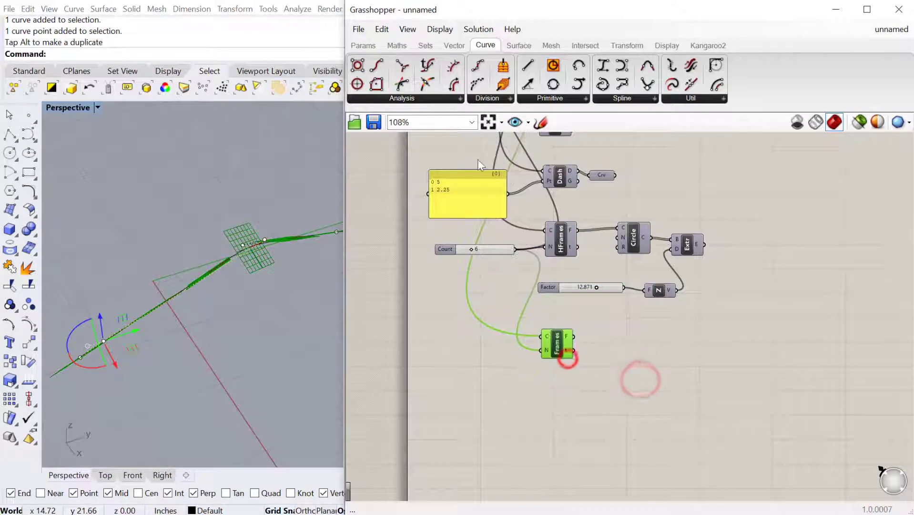
Place a Perp Frames component from Curve > Division, fed by the curve and count
{"action": "left_click", "coordinate": [487, 99]}
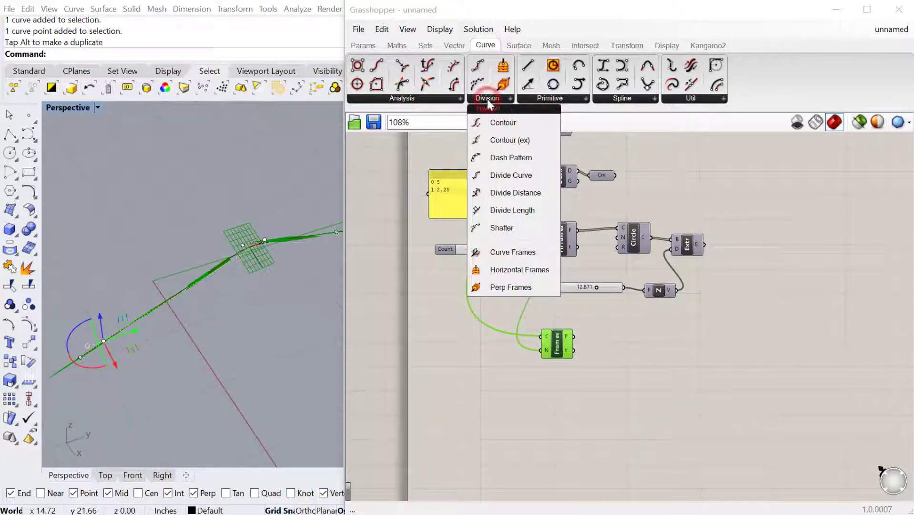
{"action": "left_click", "coordinate": [510, 287]}
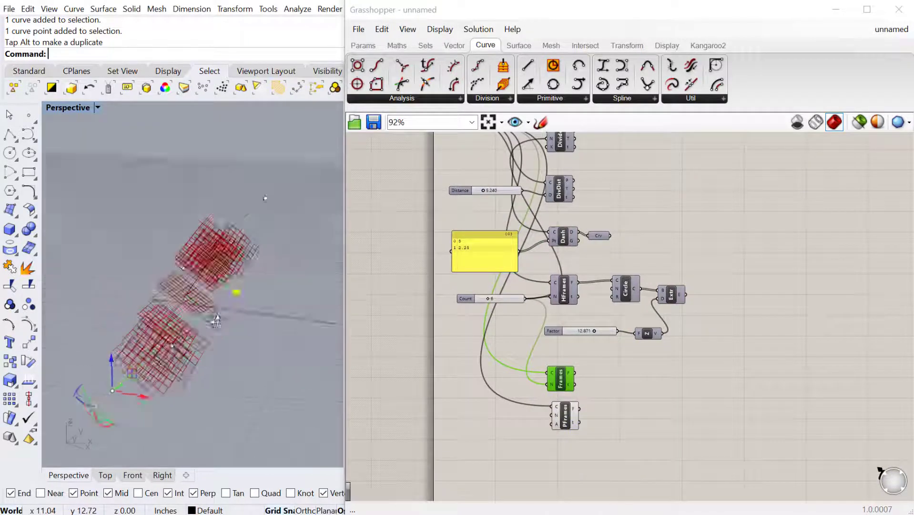
{"action": "scroll", "scroll_direction": "up", "scroll_amount": 3}
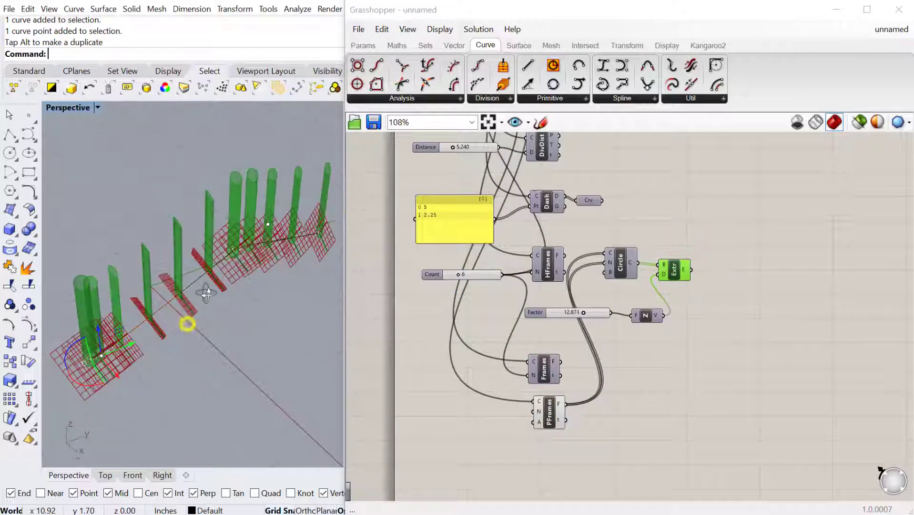
Wire PFrames F into Circle C and Extrude D, dropping the Unit Z vector from Extrude
{"action": "scroll", "scroll_direction": "up", "scroll_amount": 3}
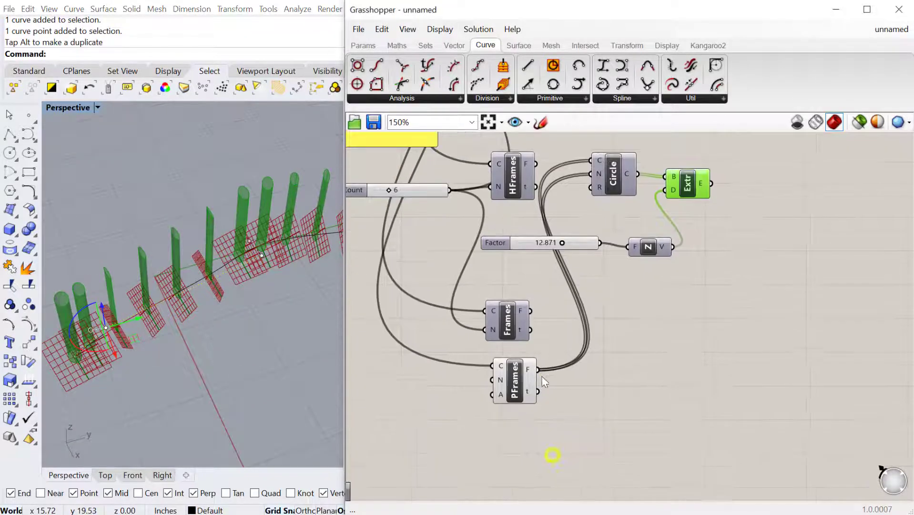
{"action": "left_click", "coordinate": [515, 380]}
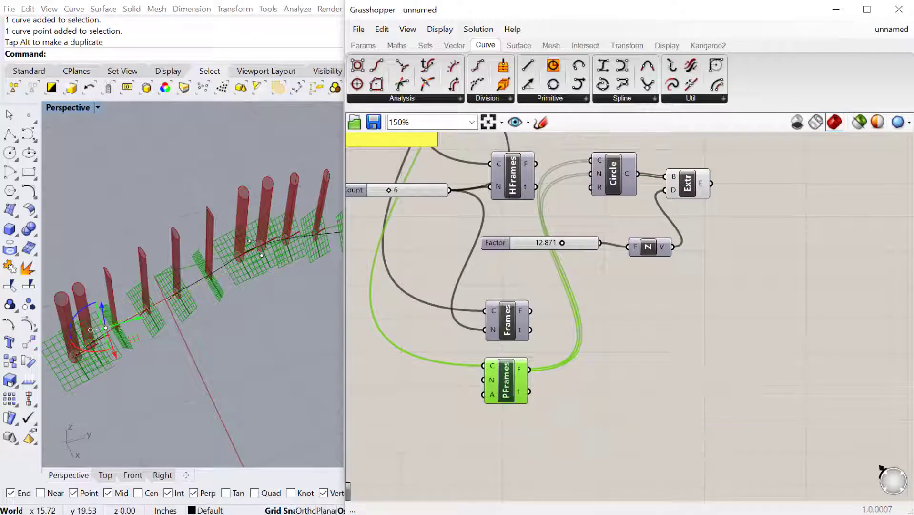
{"action": "left_click", "coordinate": [623, 178]}
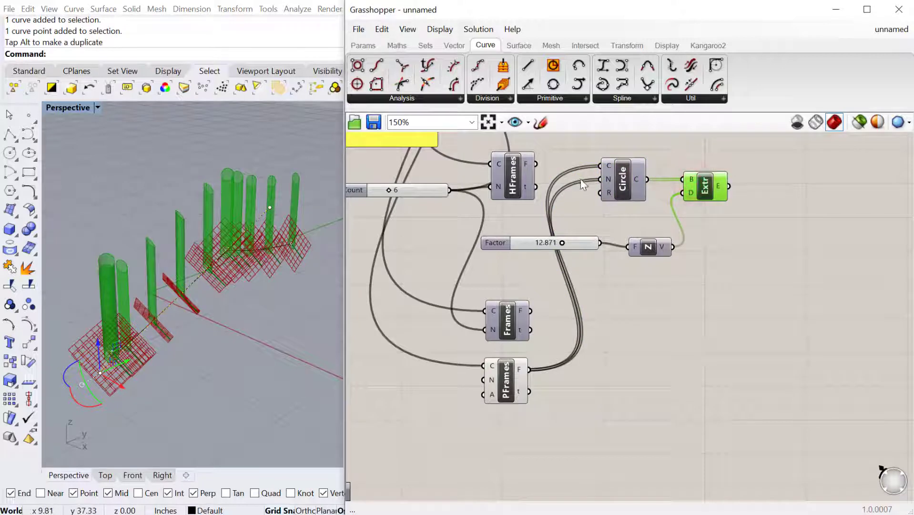
{"action": "left_click", "coordinate": [623, 179]}
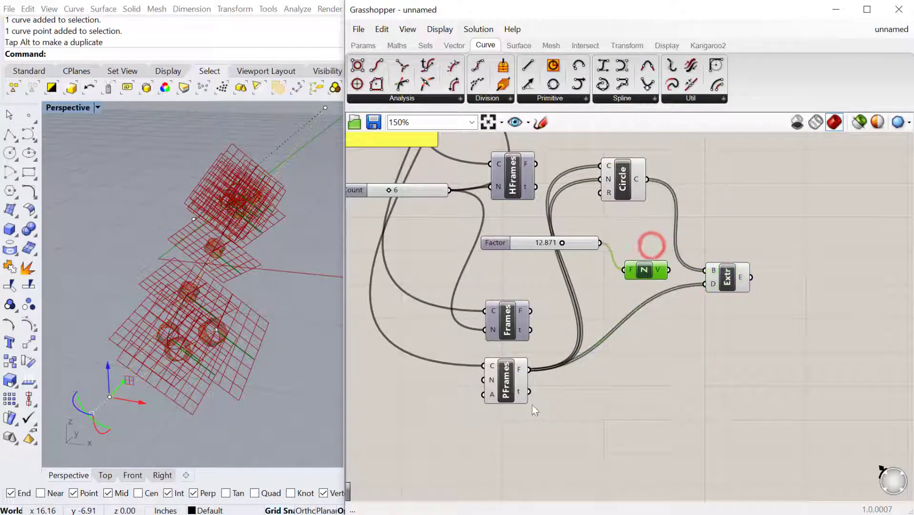
Search "am" and place an Amplitude component near Perp Frames, unwired
{"action": "scroll", "scroll_direction": "up", "scroll_amount": 3}
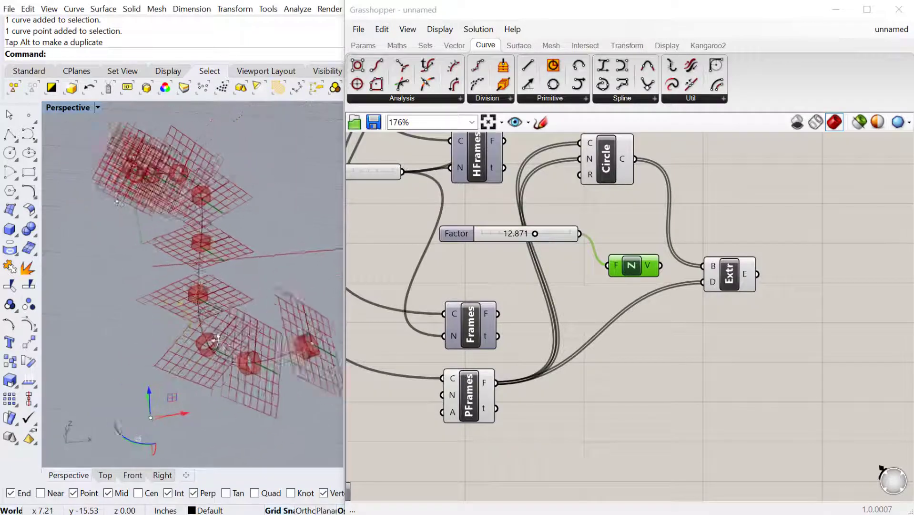
{"action": "type", "text": "am"}
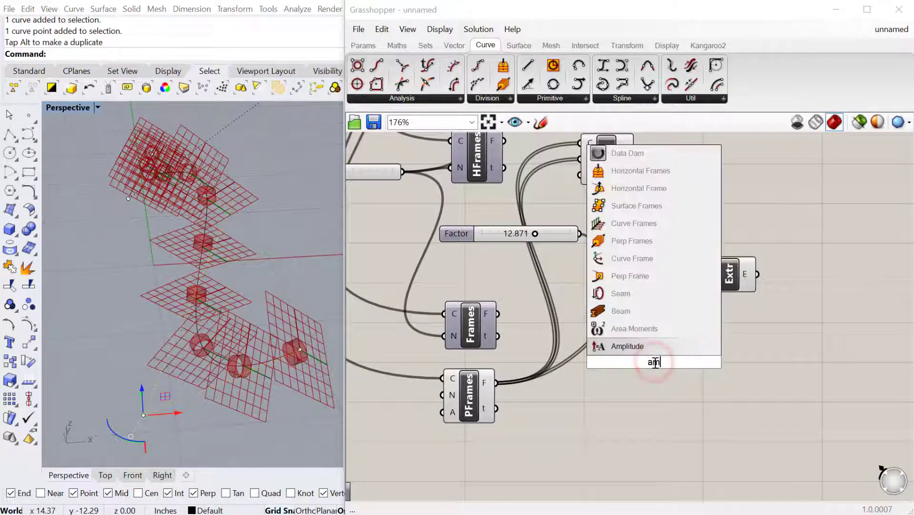
{"action": "left_click", "coordinate": [626, 346]}
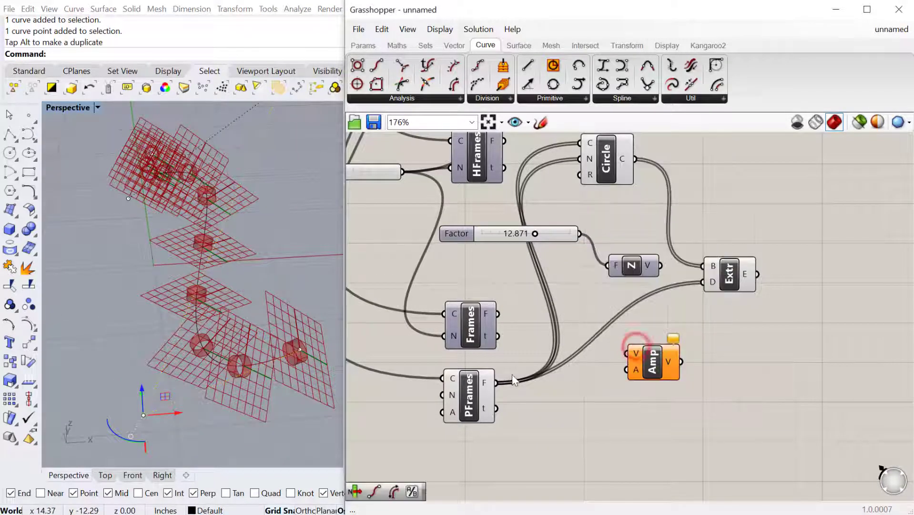